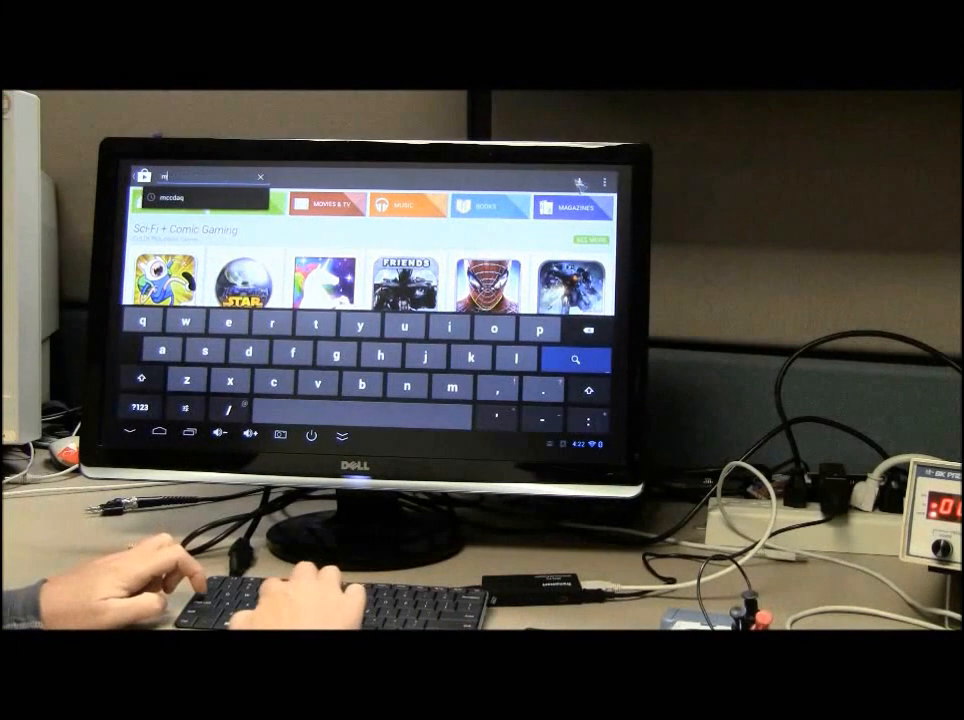
# Step: Search the Play Store for 'ccdaq' to list the MCC DAQ demo apps
pyautogui.write('ccdaq')
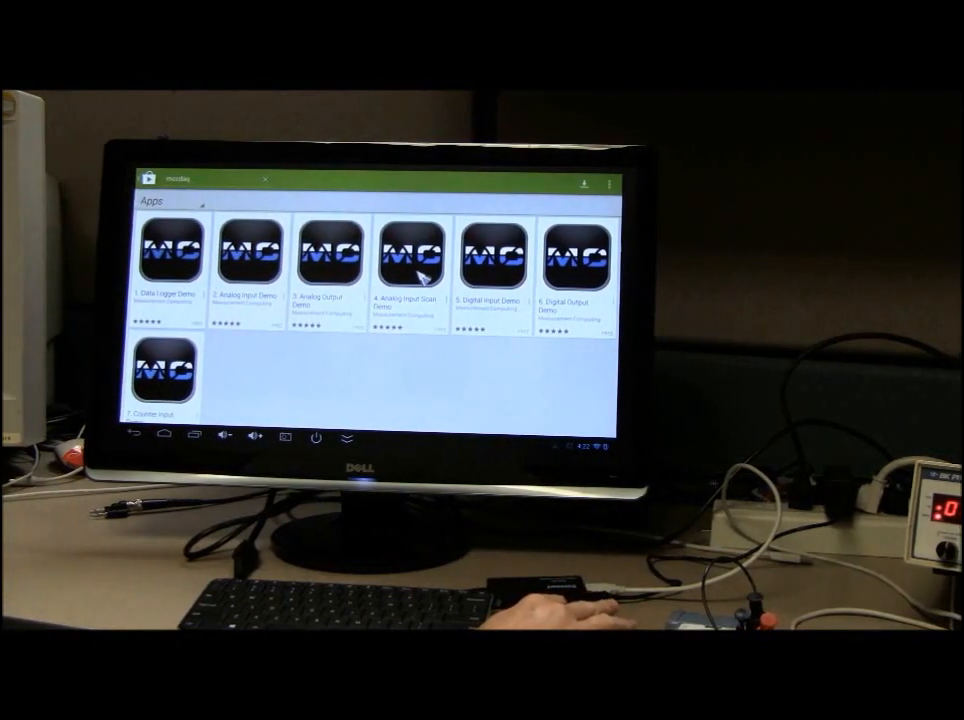
# Step: Install Analog Input Scan Demo from its listing and accept its requested permissions
pyautogui.click(410, 250)
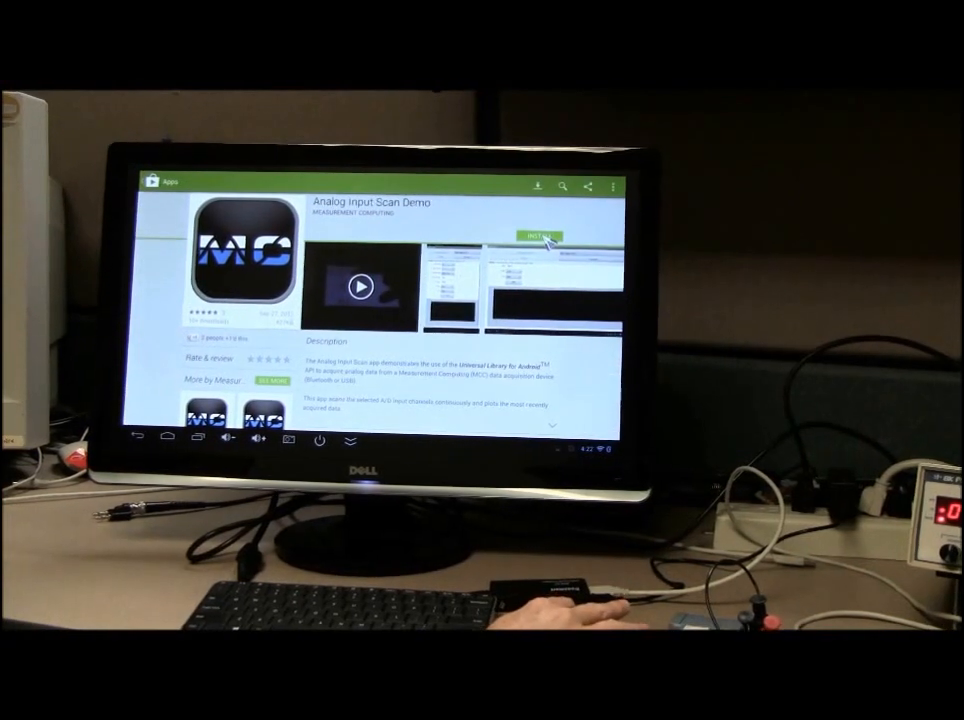
pyautogui.click(536, 236)
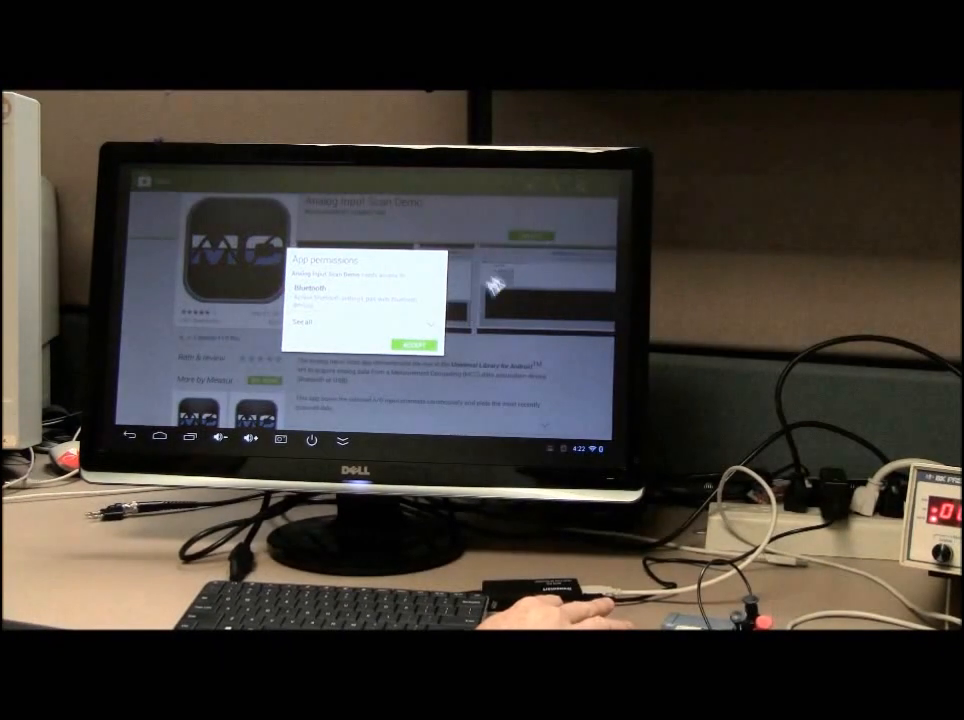
pyautogui.click(410, 344)
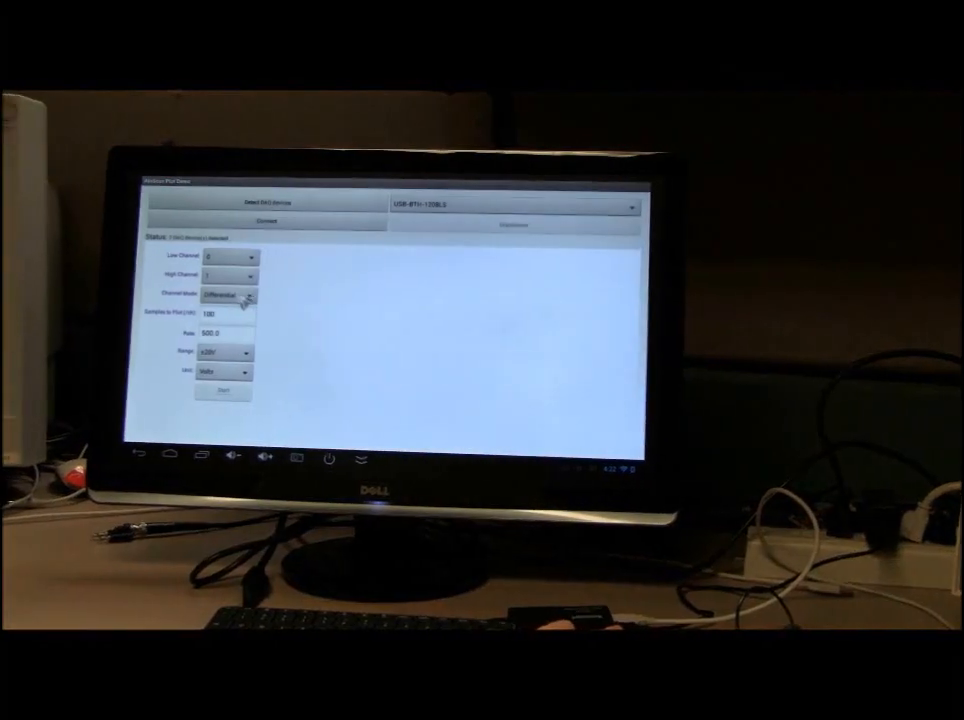
# Step: Set Channel Mode to Single ended
pyautogui.click(228, 296)
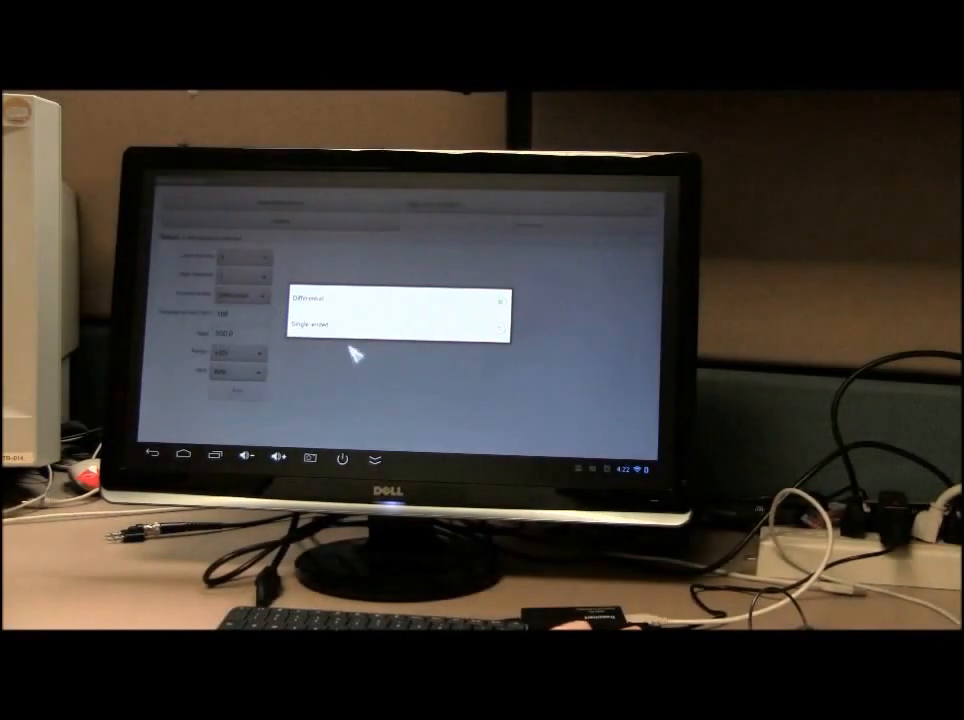
pyautogui.click(318, 324)
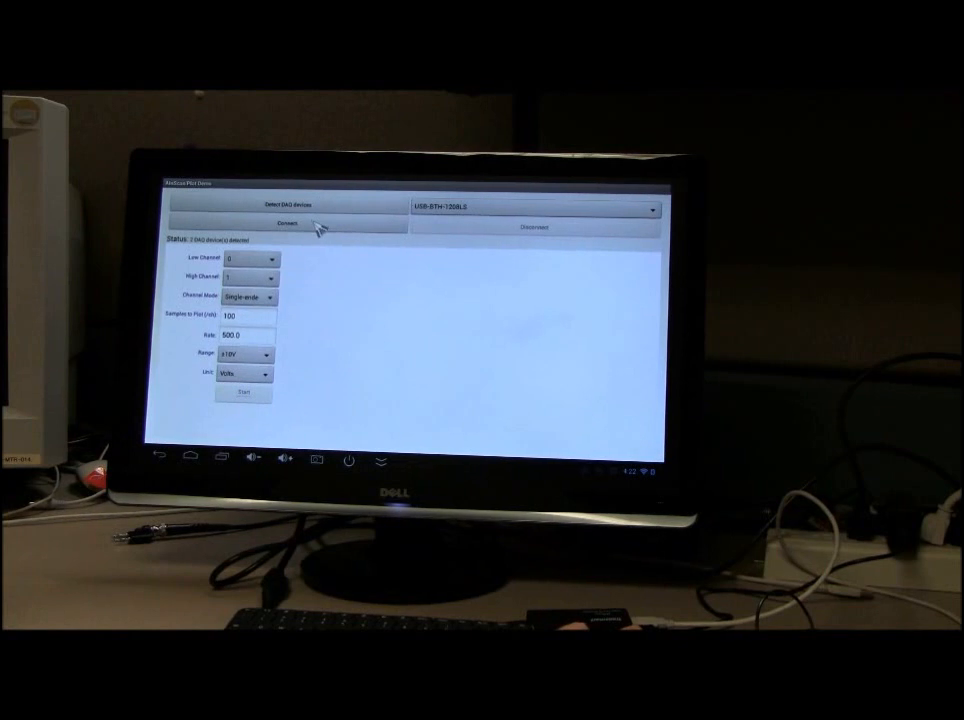
# Step: Connect to the USB DAQ device, allow USB access, and start the scan plotting data
pyautogui.click(290, 228)
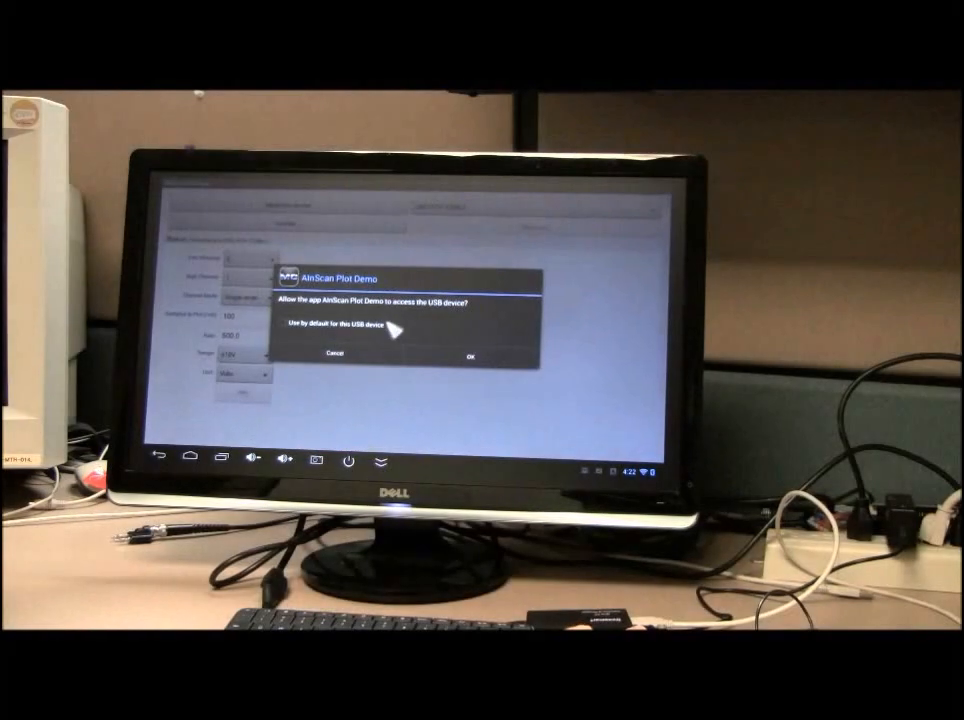
pyautogui.click(470, 356)
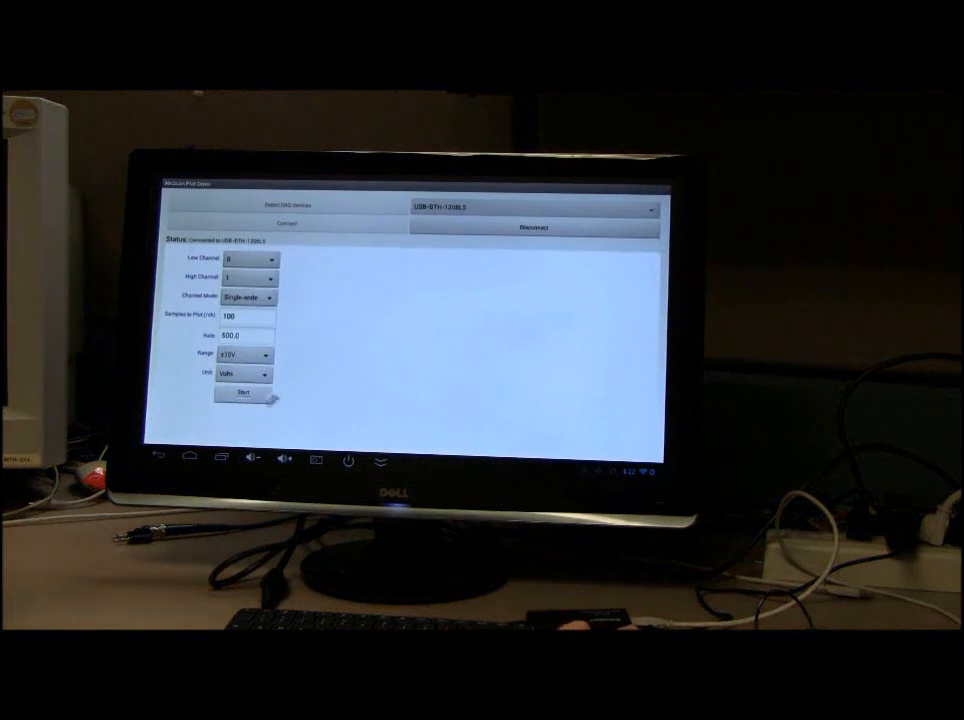
pyautogui.click(244, 392)
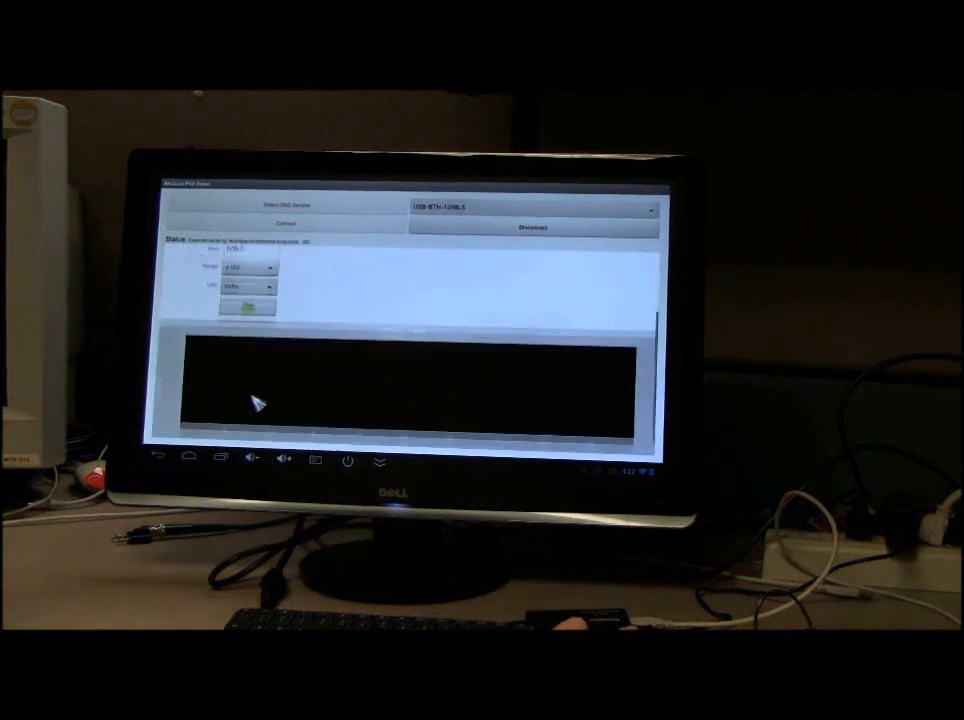